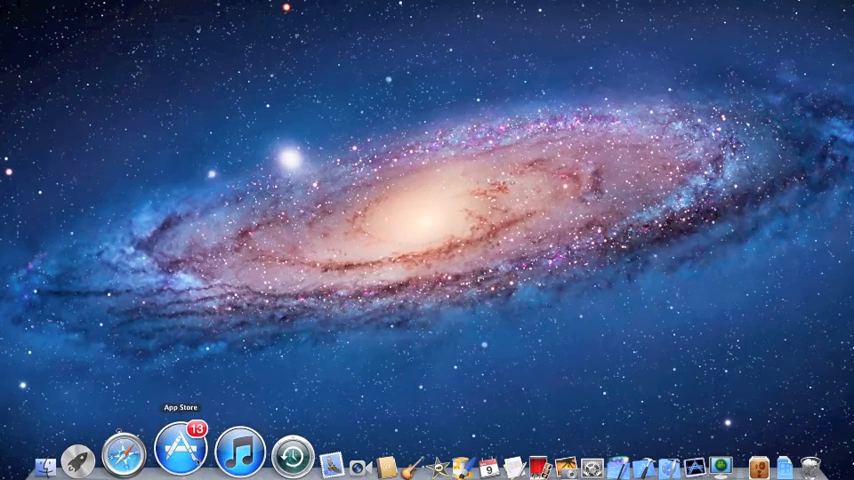
# Browse the App Store's featured and new apps, then close the store
pyautogui.click(184, 454)
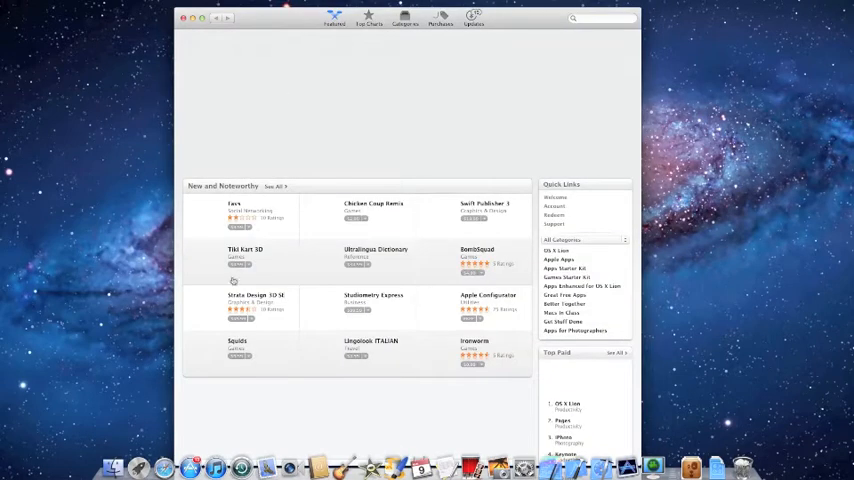
pyautogui.scroll(-3)
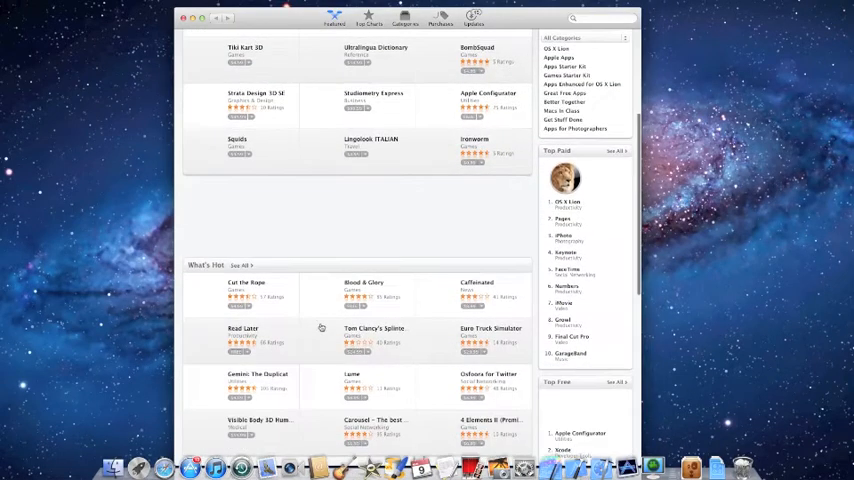
pyautogui.scroll(-3)
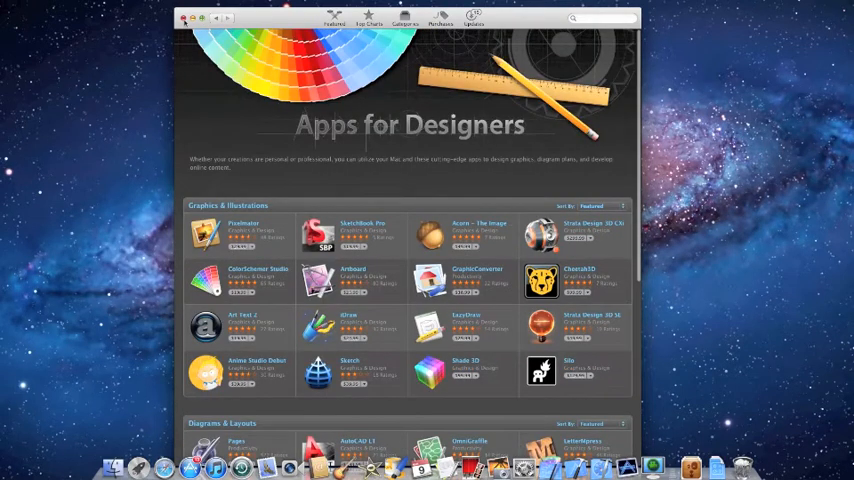
pyautogui.click(182, 20)
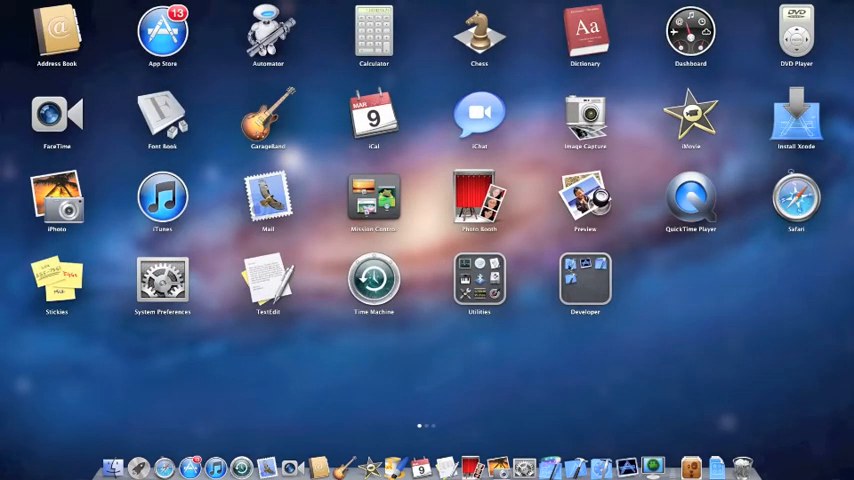
pyautogui.moveTo(616, 309)
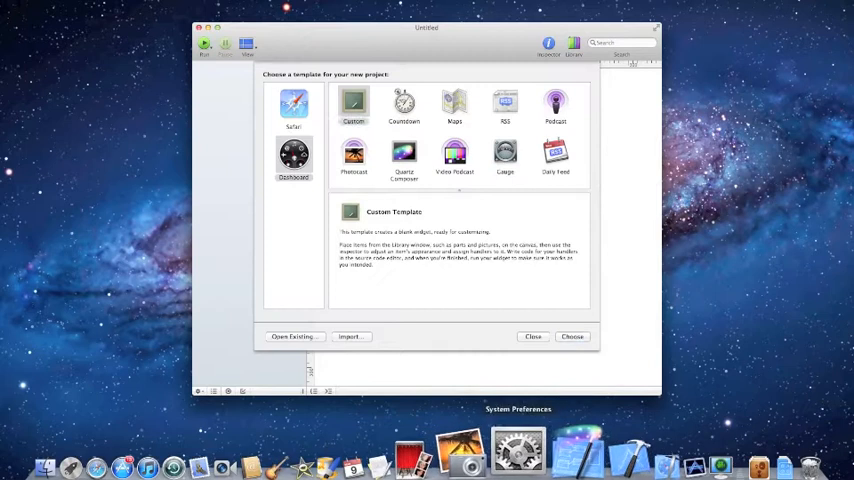
# Compare the Safari and Dashboard templates, then create a widget from Dashboard > Custom
pyautogui.click(352, 104)
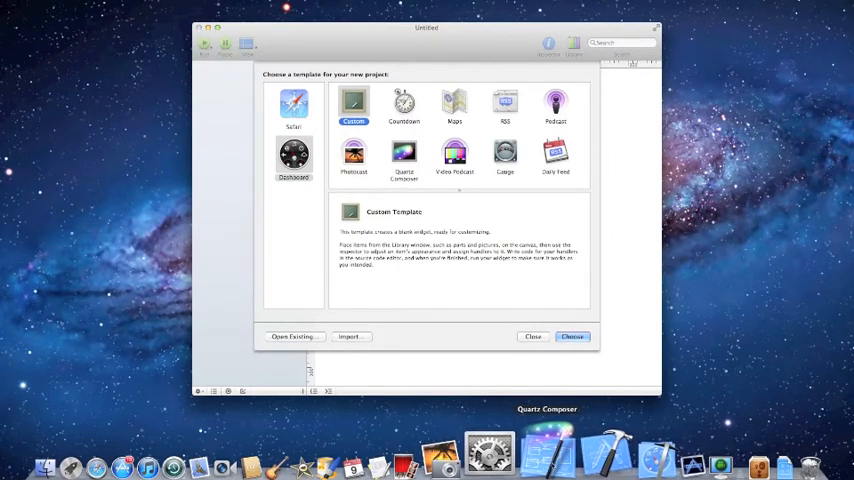
pyautogui.click(294, 108)
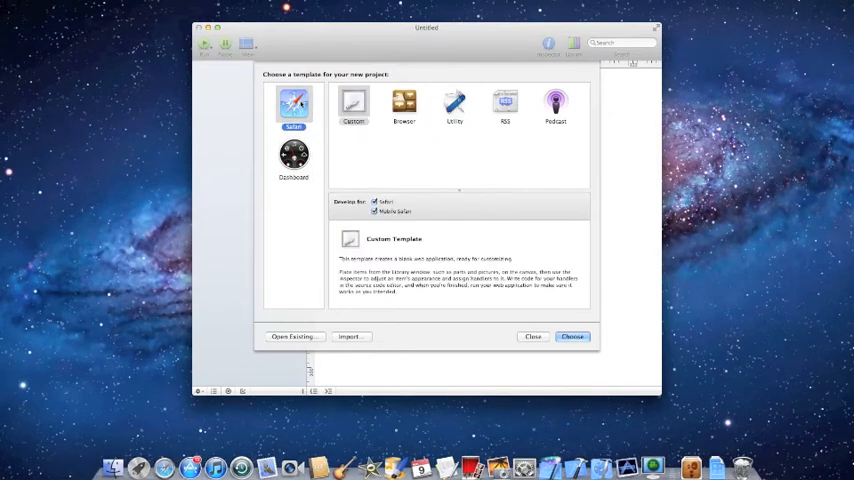
pyautogui.click(293, 158)
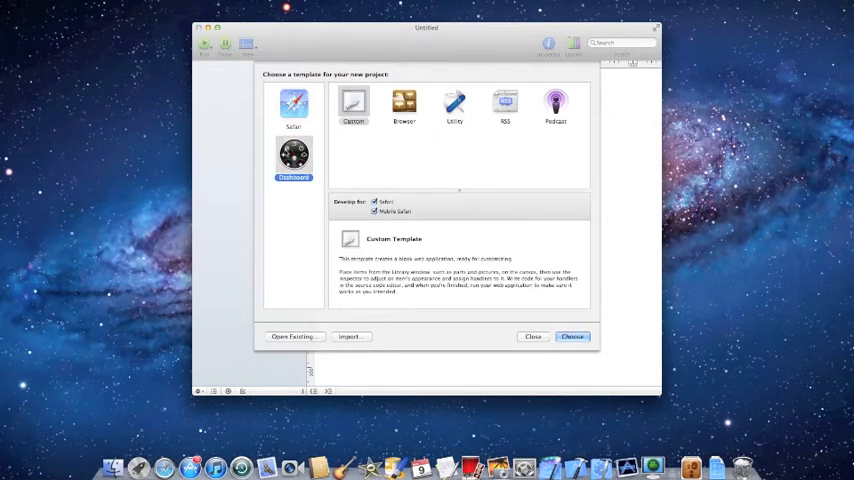
pyautogui.click(293, 108)
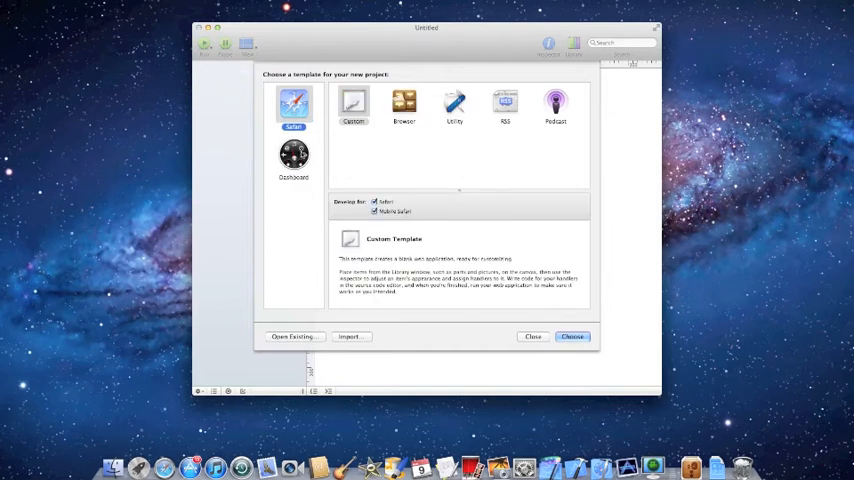
pyautogui.click(293, 158)
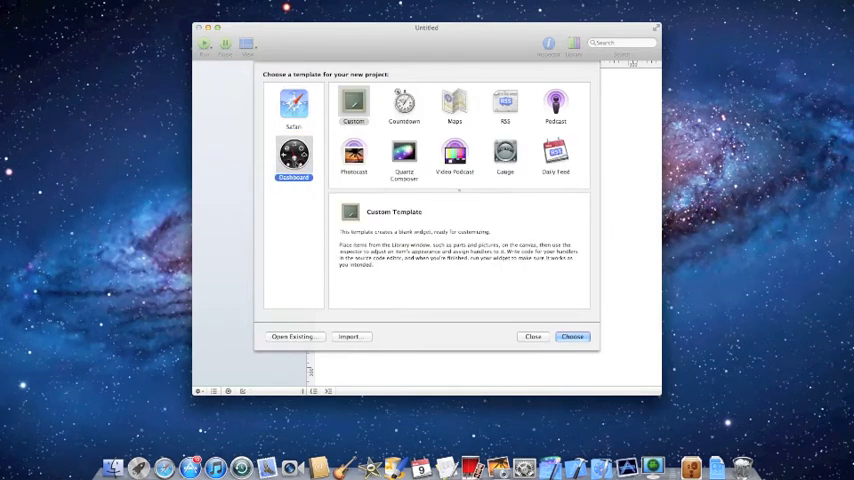
pyautogui.click(293, 105)
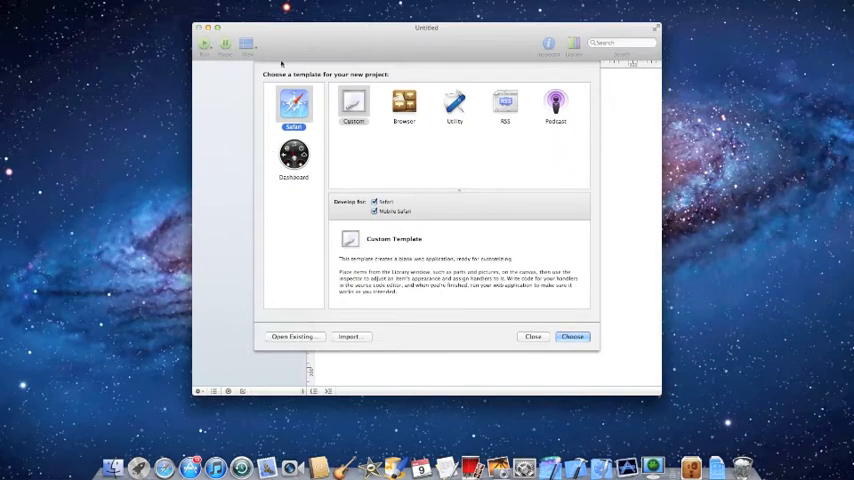
pyautogui.click(293, 155)
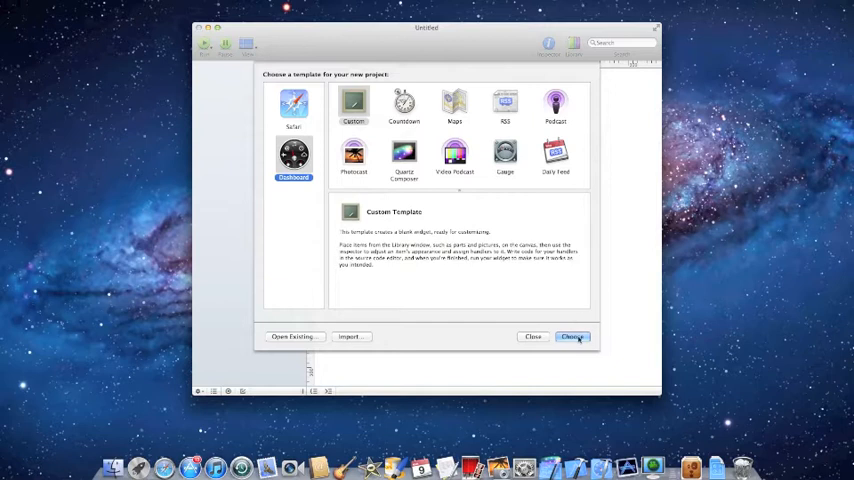
pyautogui.click(572, 336)
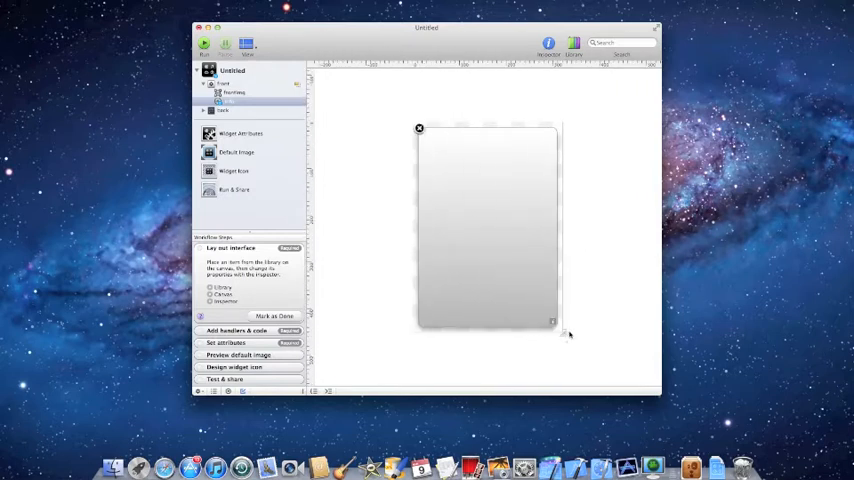
# Adjust the widget front's width and height until it settles as a small portrait panel
pyautogui.moveTo(558, 323); pyautogui.dragTo(583, 296)
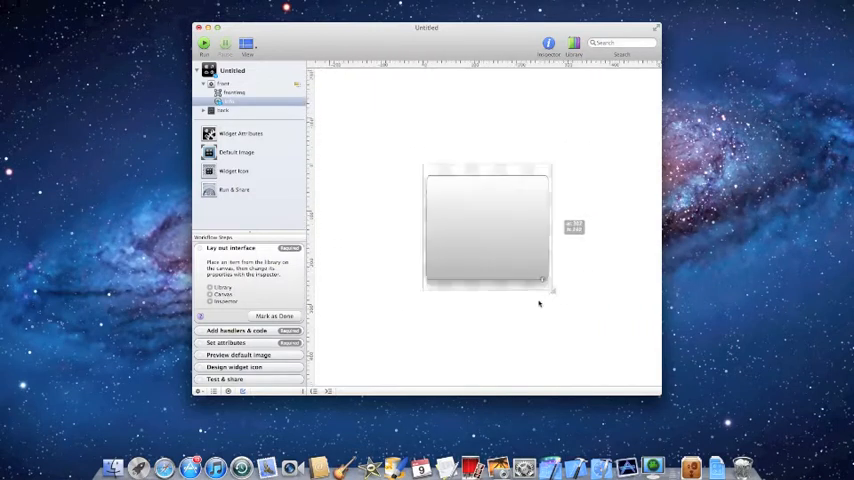
pyautogui.moveTo(551, 290); pyautogui.dragTo(568, 322)
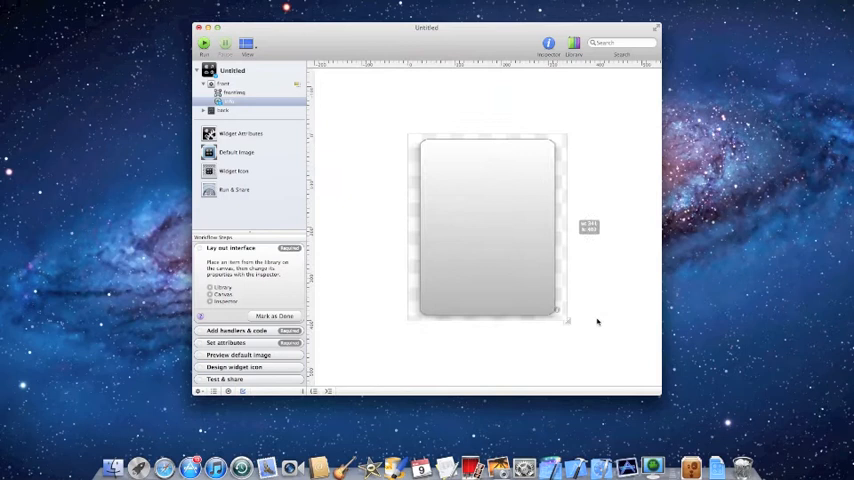
pyautogui.moveTo(560, 318); pyautogui.dragTo(595, 260)
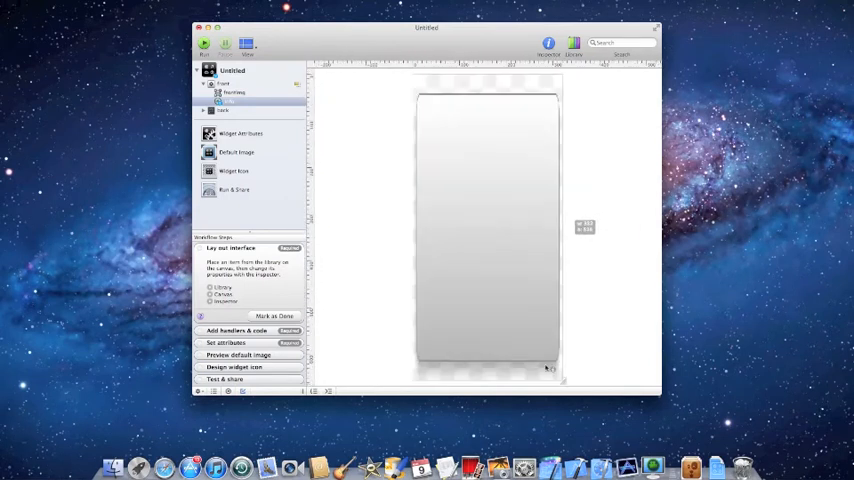
pyautogui.moveTo(558, 370); pyautogui.dragTo(540, 308)
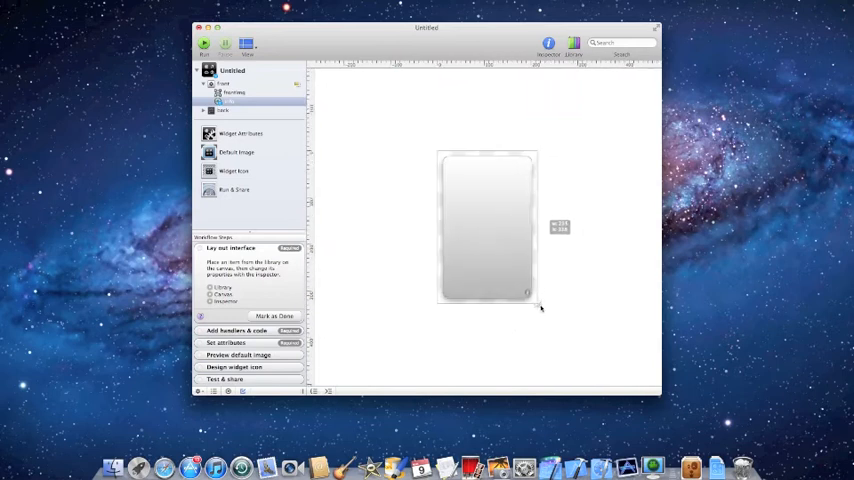
pyautogui.moveTo(538, 302); pyautogui.dragTo(549, 312)
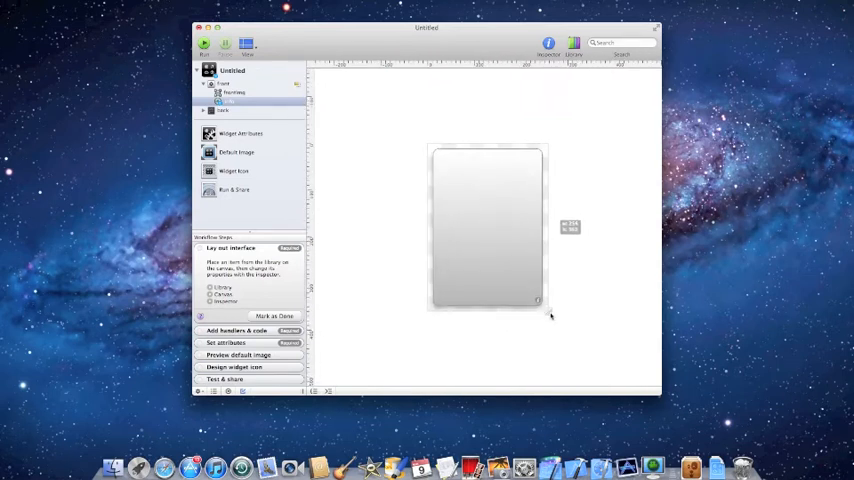
pyautogui.moveTo(548, 310); pyautogui.dragTo(547, 312)
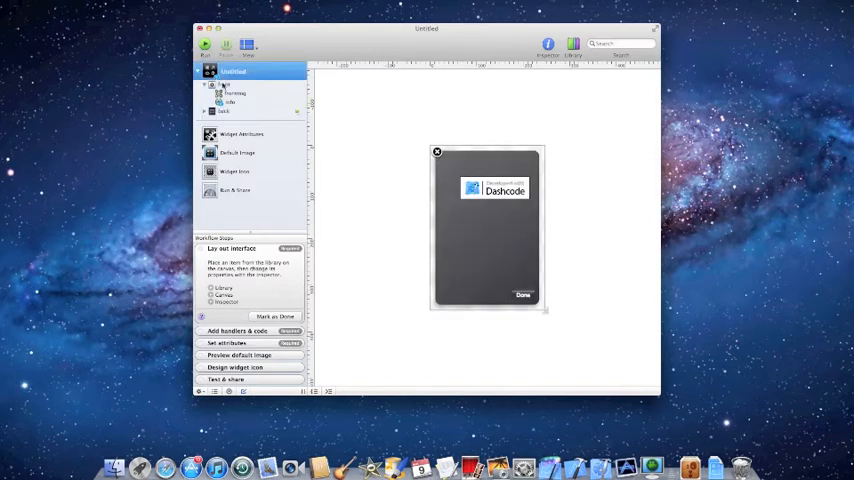
# Expand the back's elements and reposition the Dashcode badge and Done button
pyautogui.click(240, 110)
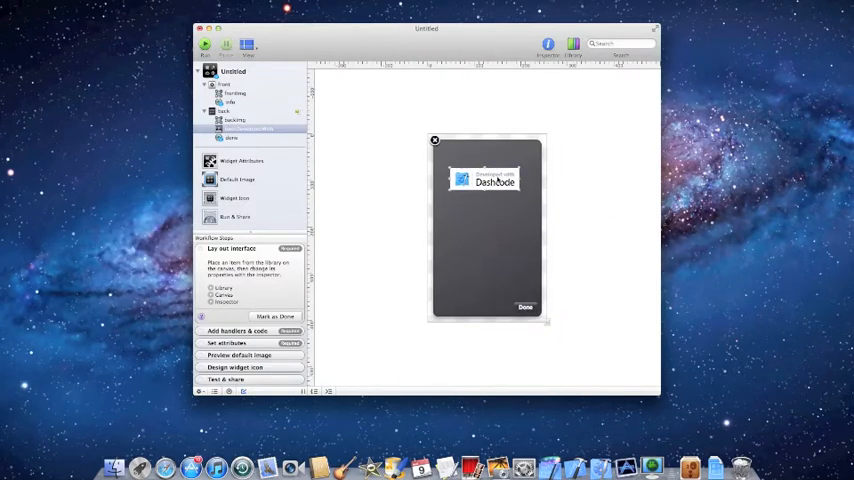
pyautogui.moveTo(487, 180); pyautogui.dragTo(487, 255)
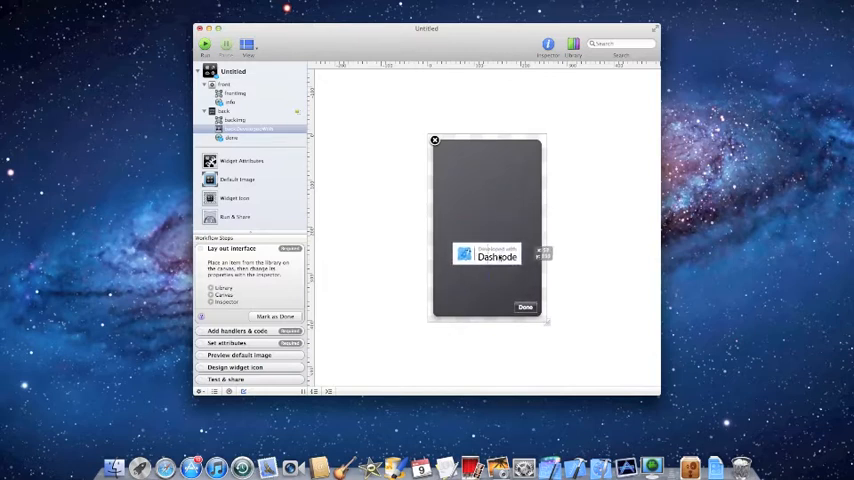
pyautogui.moveTo(487, 253); pyautogui.dragTo(487, 165)
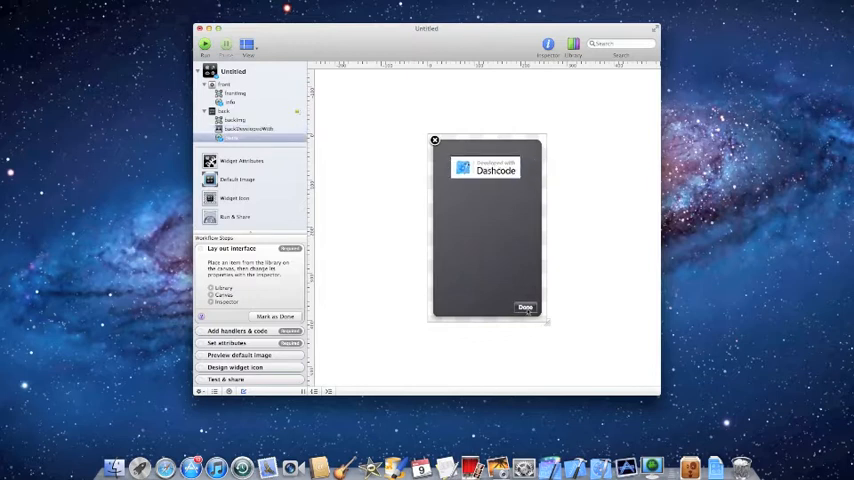
pyautogui.moveTo(526, 307); pyautogui.dragTo(497, 274)
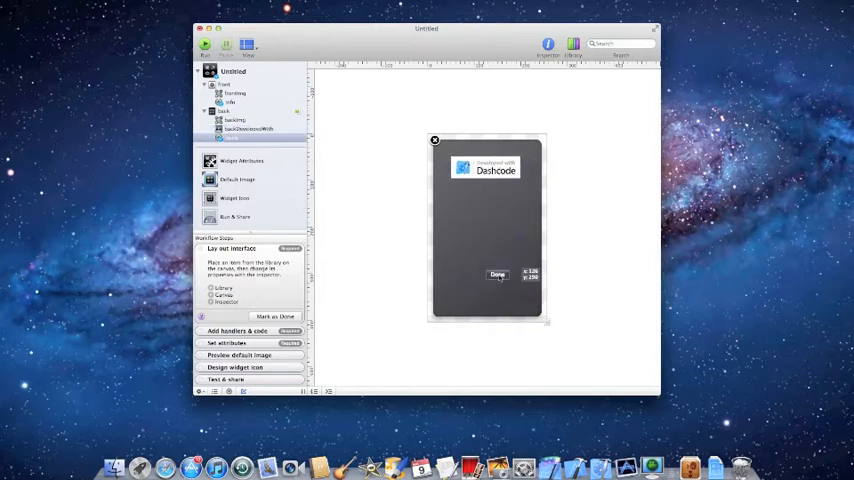
pyautogui.moveTo(497, 274); pyautogui.dragTo(518, 310)
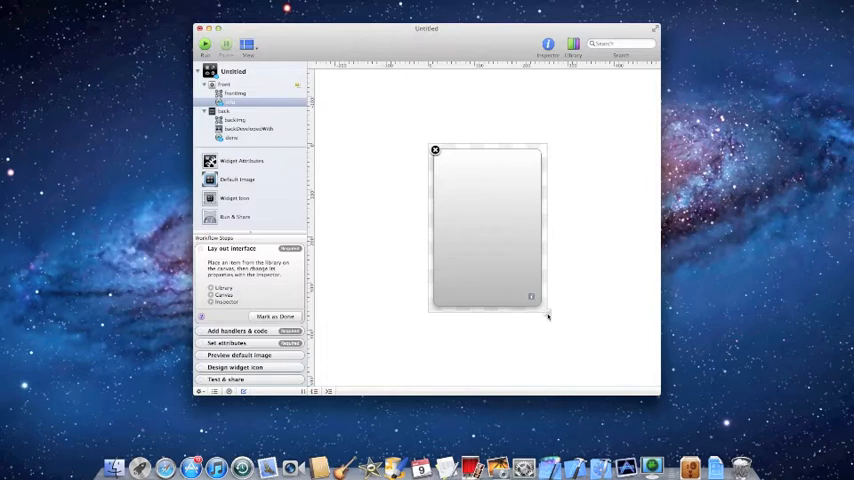
pyautogui.moveTo(548, 313)
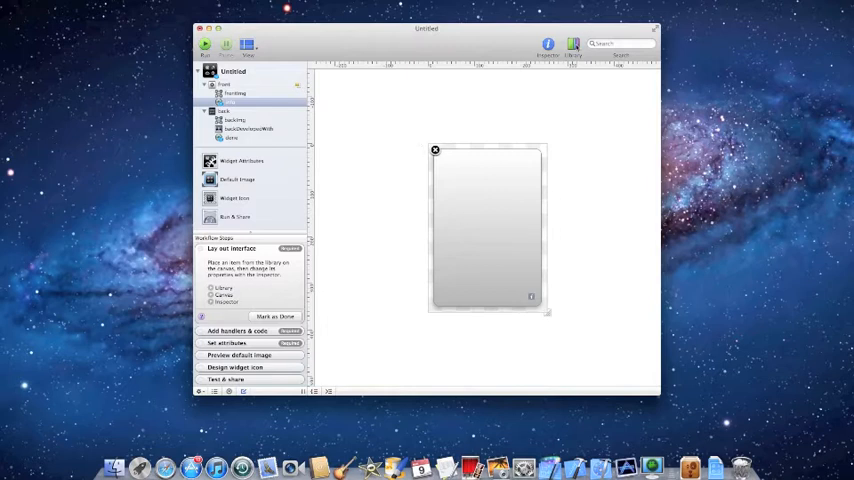
# Show the Parts Library and scroll through the available parts
pyautogui.click(581, 39)
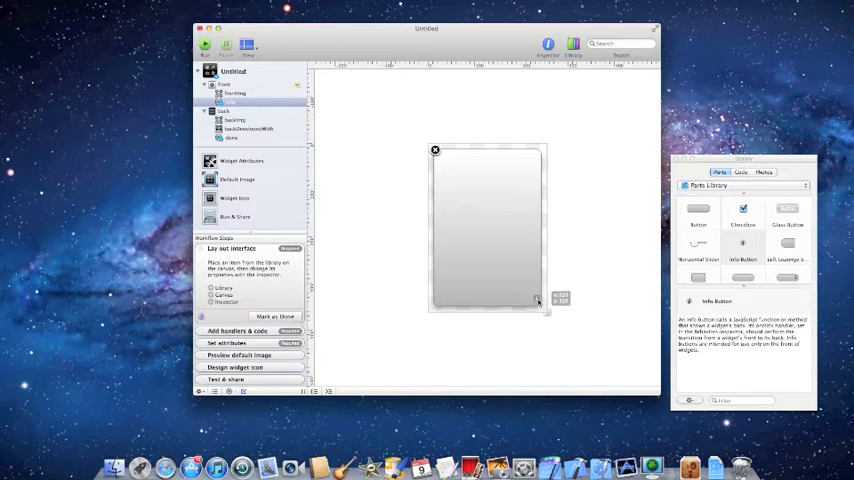
pyautogui.moveTo(354, 184)
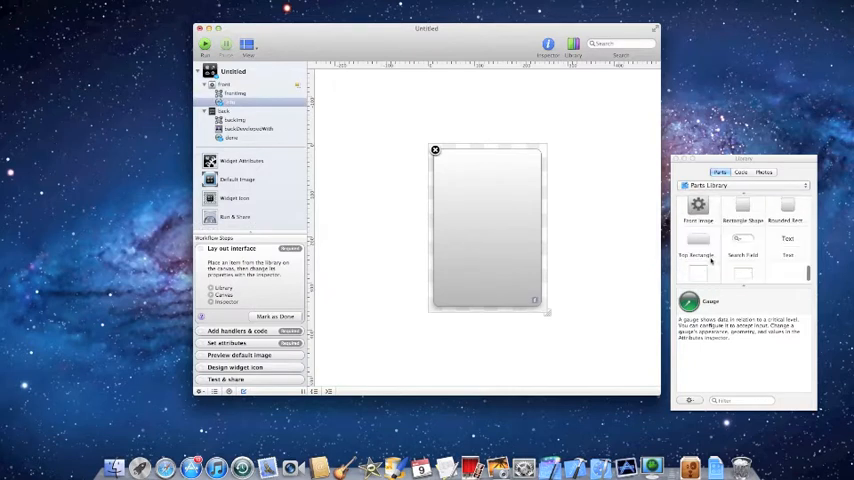
pyautogui.scroll(-3)
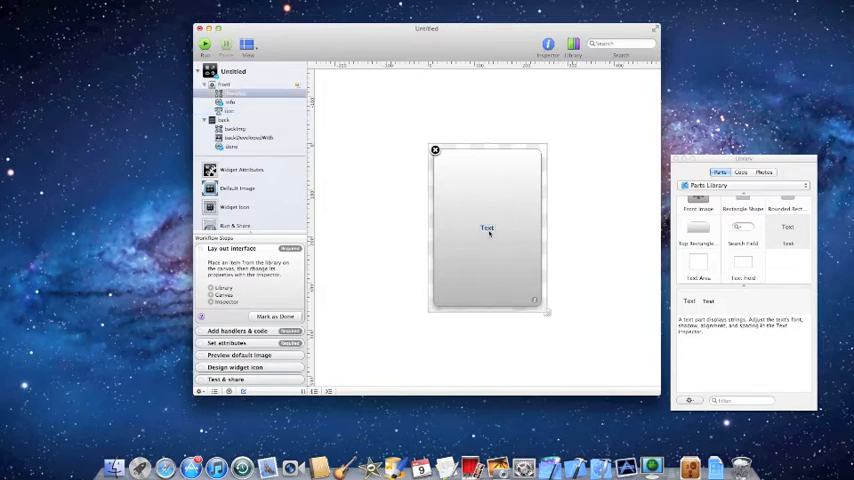
# Move the text label to the centre and make it read 'Hello World!!!'
pyautogui.click(487, 228)
pyautogui.write('Hello World')
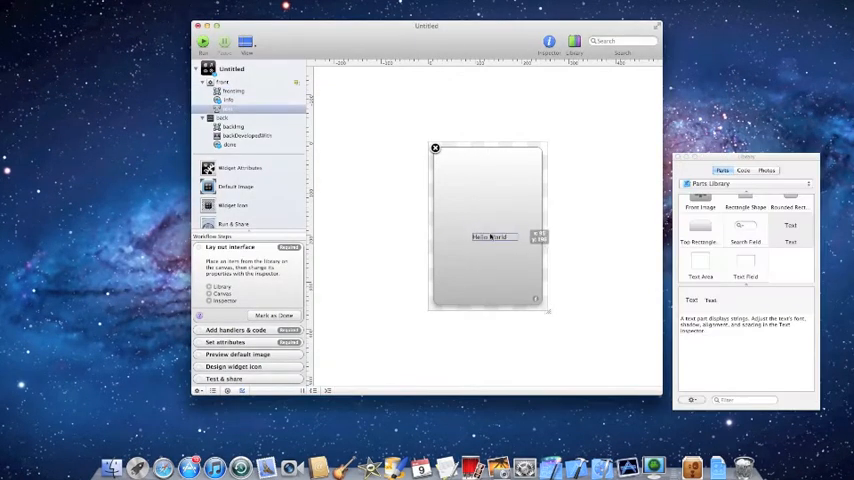
pyautogui.moveTo(492, 237); pyautogui.dragTo(488, 225)
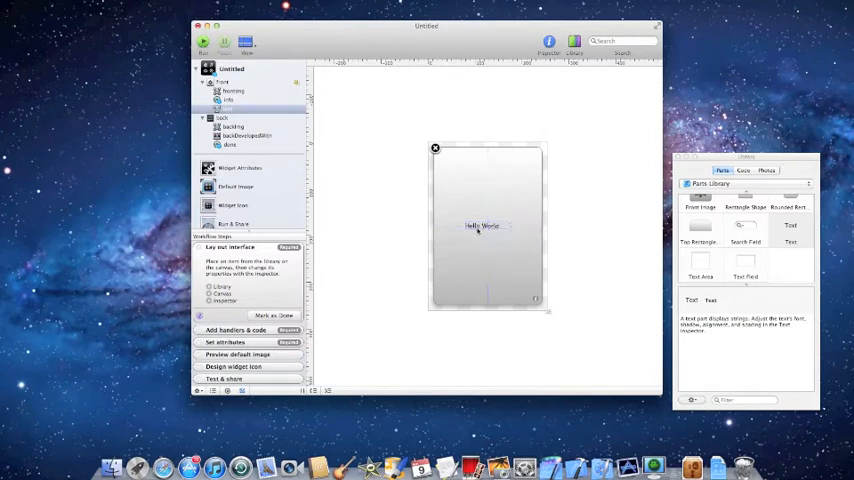
pyautogui.doubleClick(482, 225)
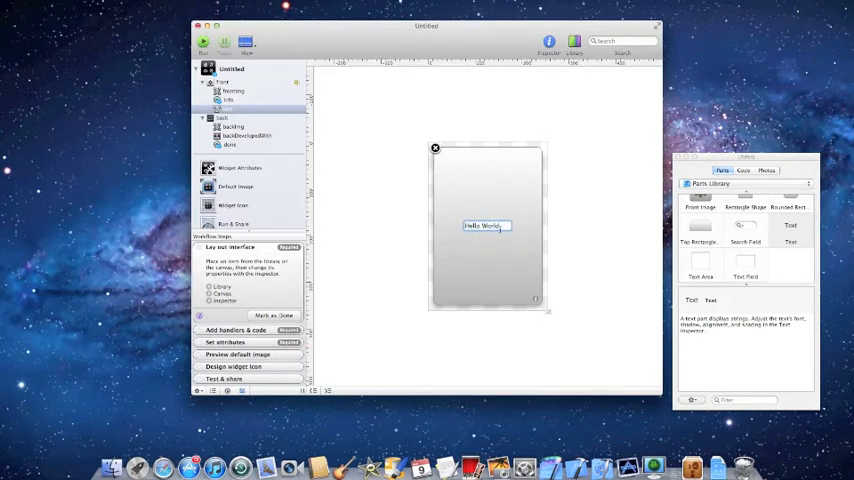
pyautogui.write('!!!!!')
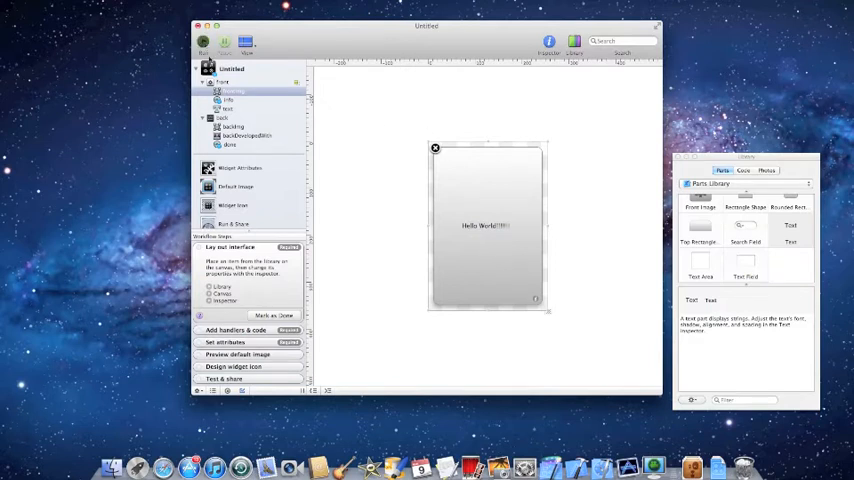
pyautogui.click(205, 42)
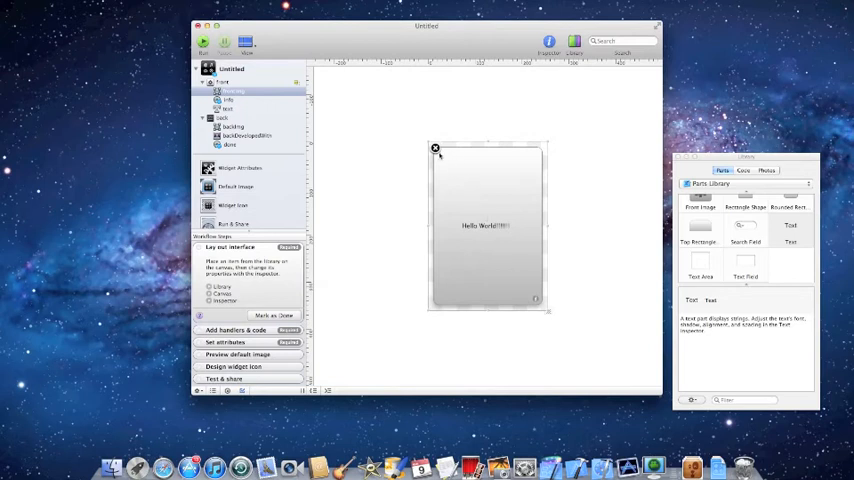
pyautogui.moveTo(440, 164)
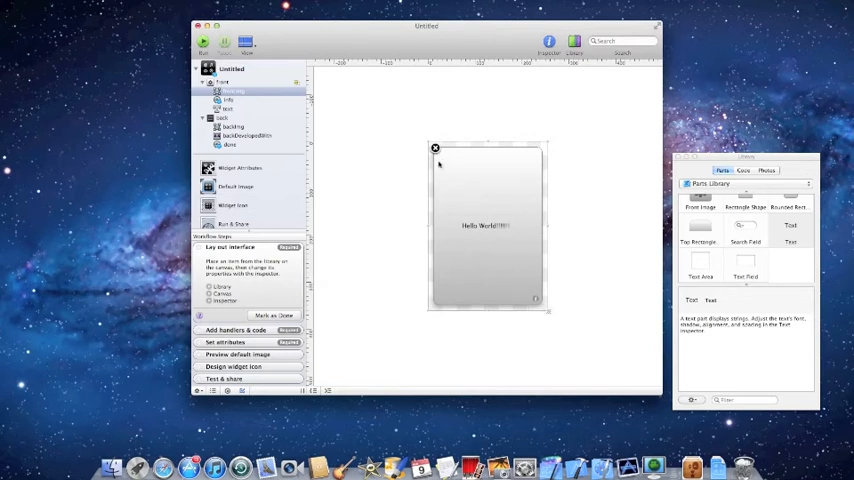
pyautogui.moveTo(487, 247)
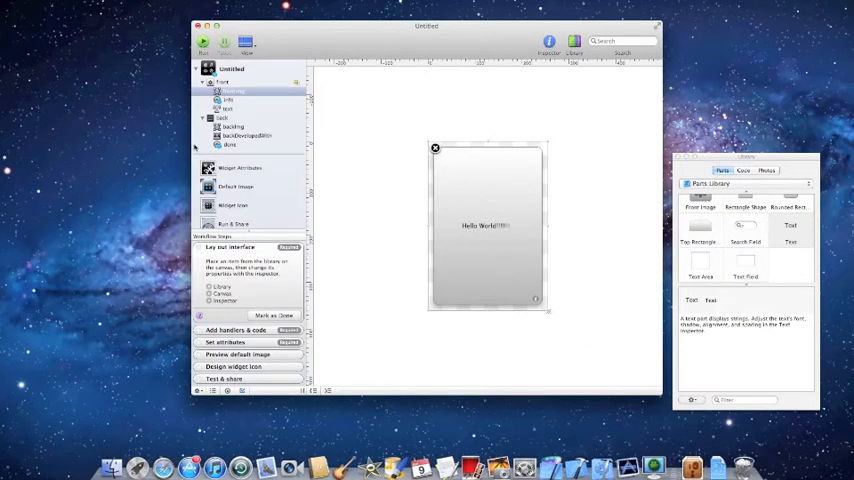
pyautogui.click(240, 168)
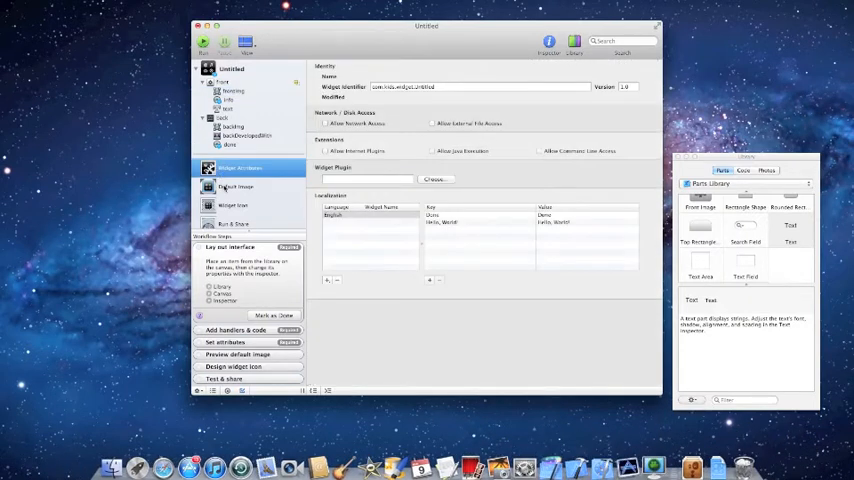
pyautogui.click(235, 186)
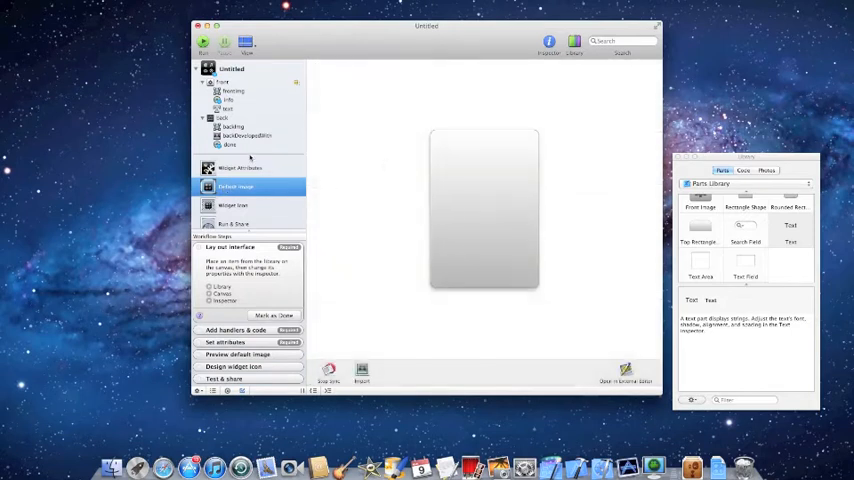
pyautogui.click(240, 167)
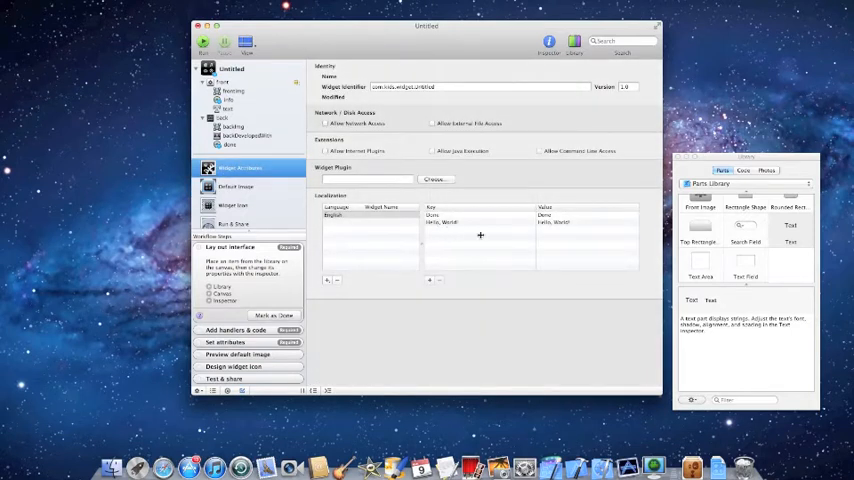
pyautogui.click(243, 186)
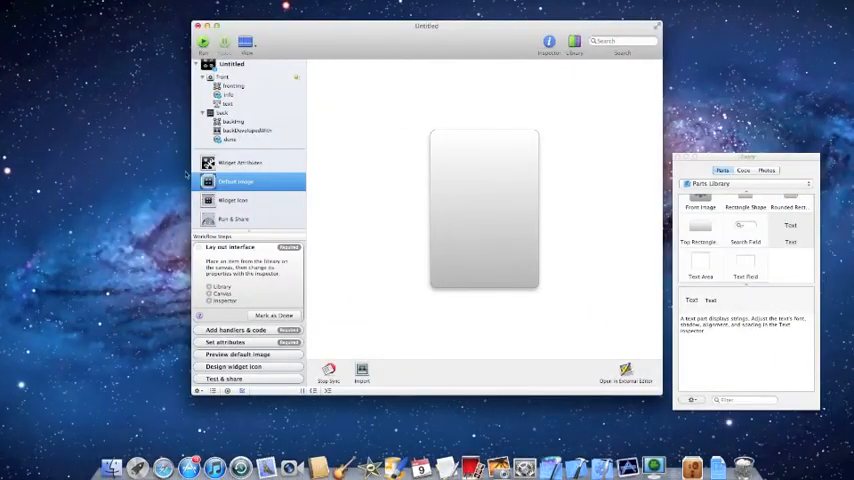
pyautogui.click(245, 200)
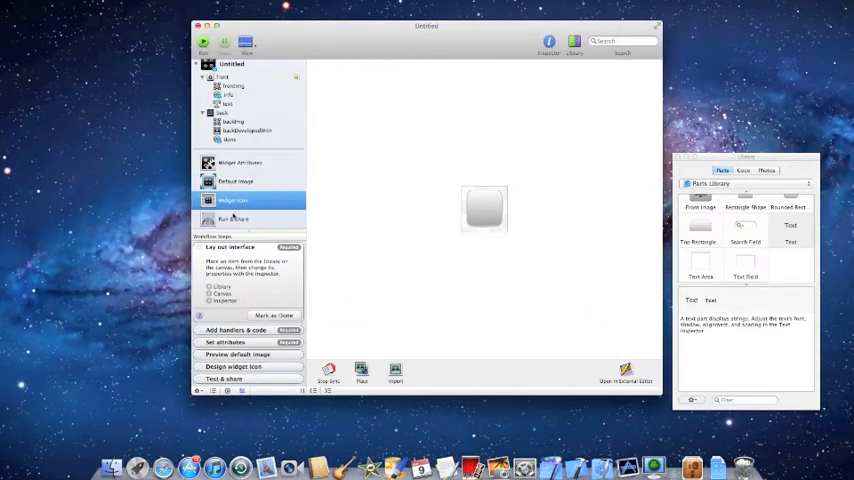
pyautogui.click(240, 219)
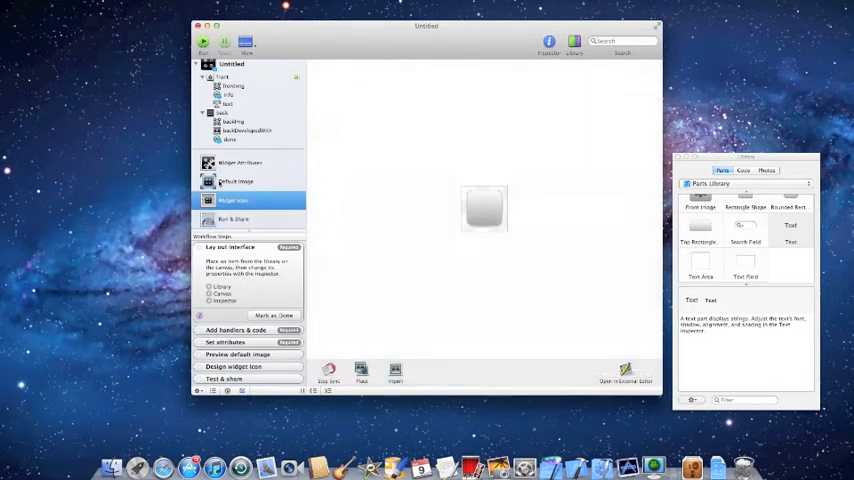
pyautogui.click(239, 181)
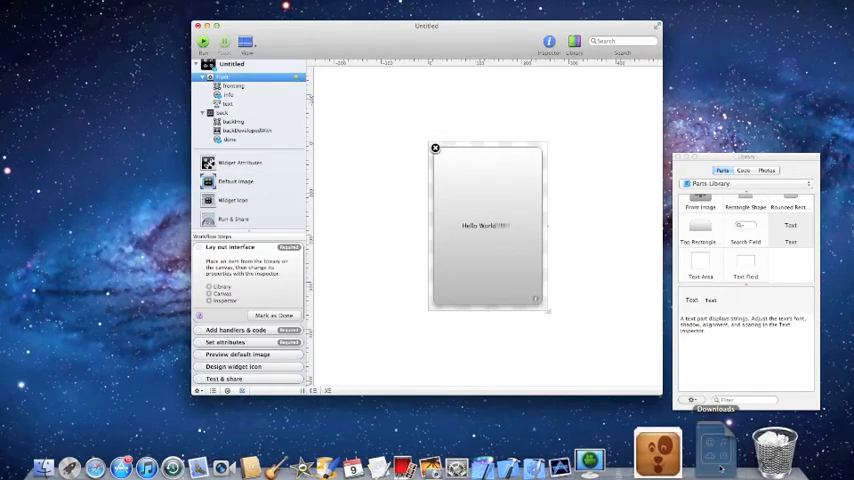
# Open the Downloads stack in the Dock to get the Earth image
pyautogui.click(715, 450)
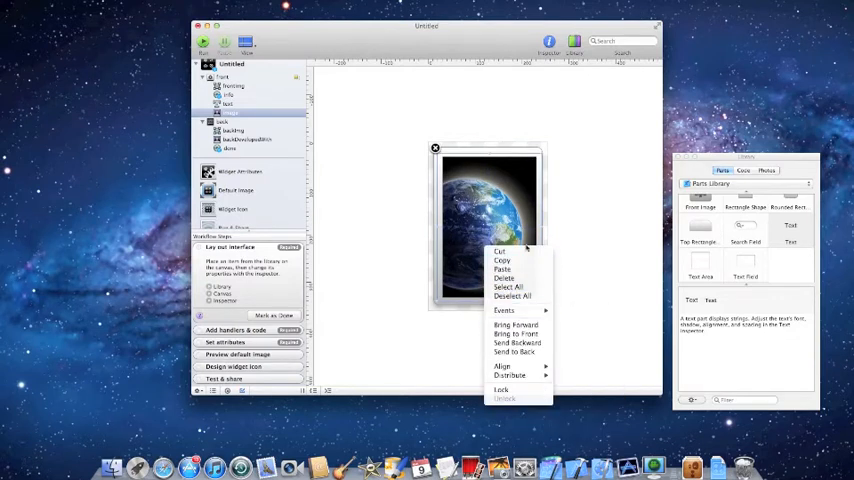
pyautogui.moveTo(512, 331)
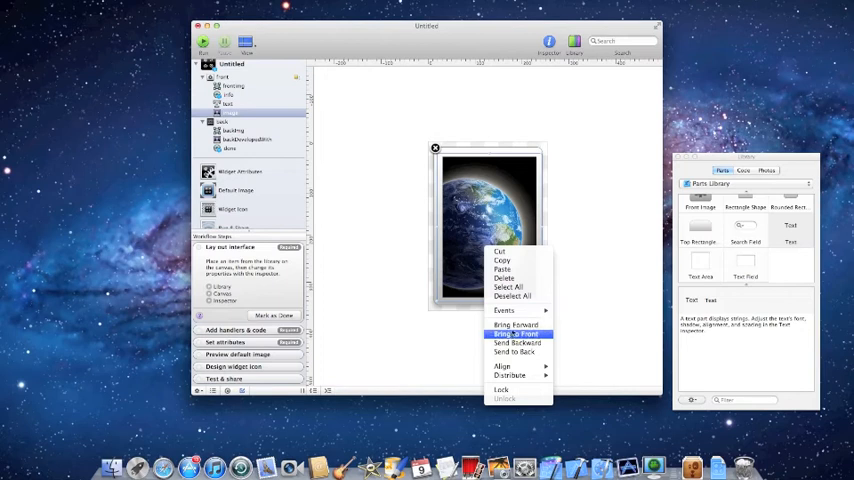
# Bring the Earth image to the front and send the frontImg backdrop to the back
pyautogui.click(516, 334)
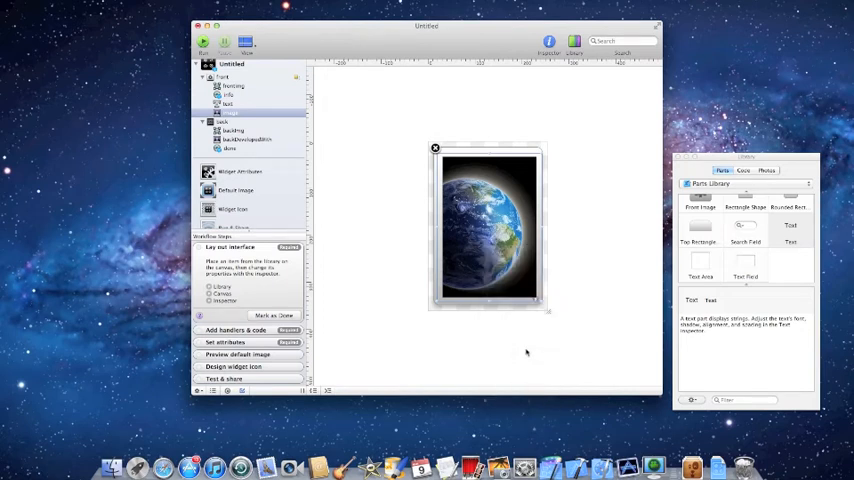
pyautogui.rightClick(487, 243)
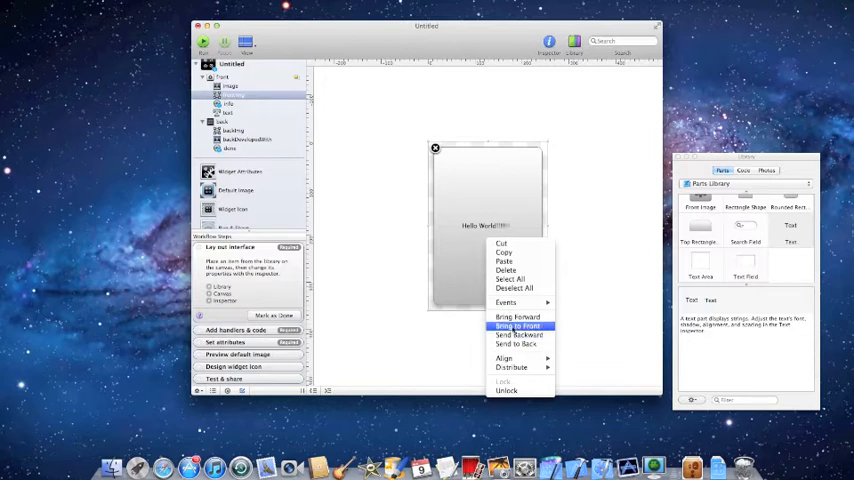
pyautogui.moveTo(512, 343)
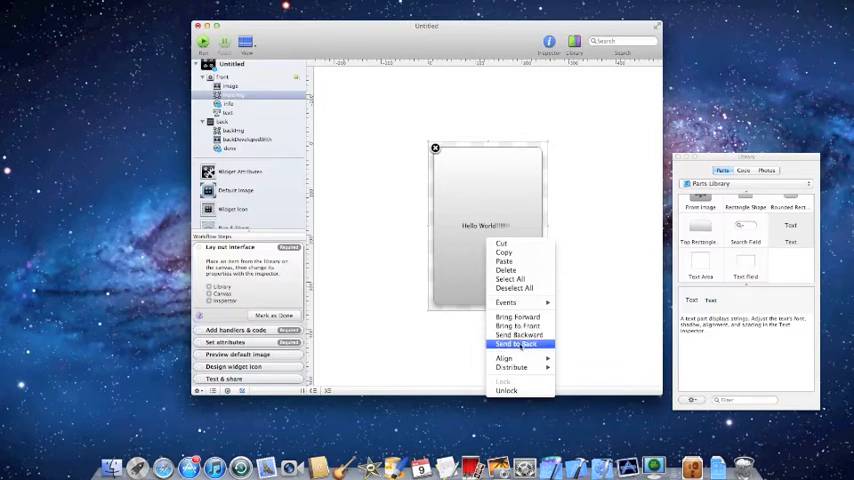
pyautogui.click(512, 344)
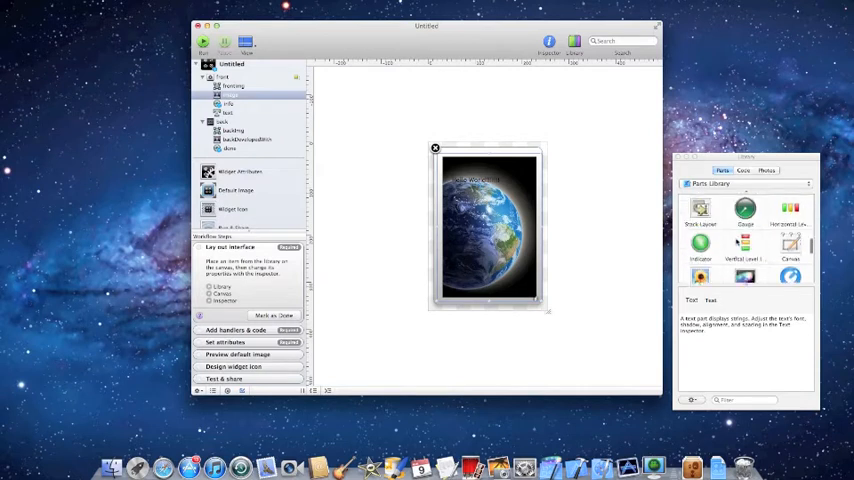
# Reopen the Parts Library and send the rounded rectangle backward behind the label
pyautogui.scroll(-3)
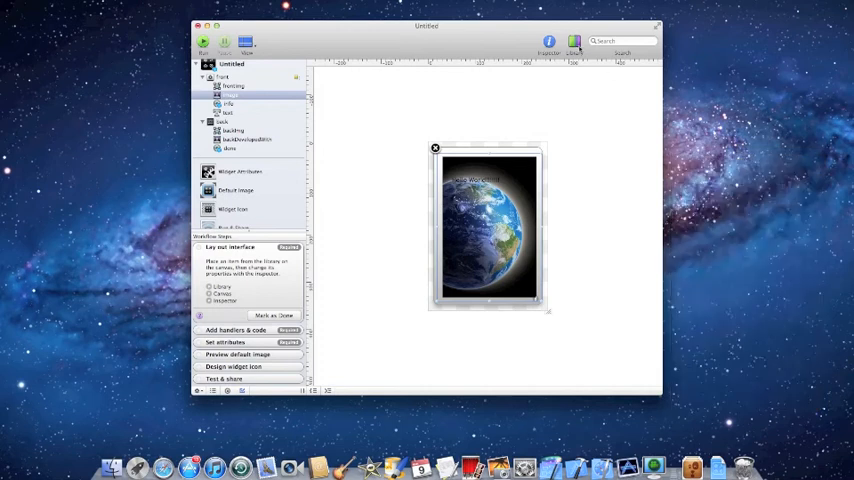
pyautogui.click(575, 40)
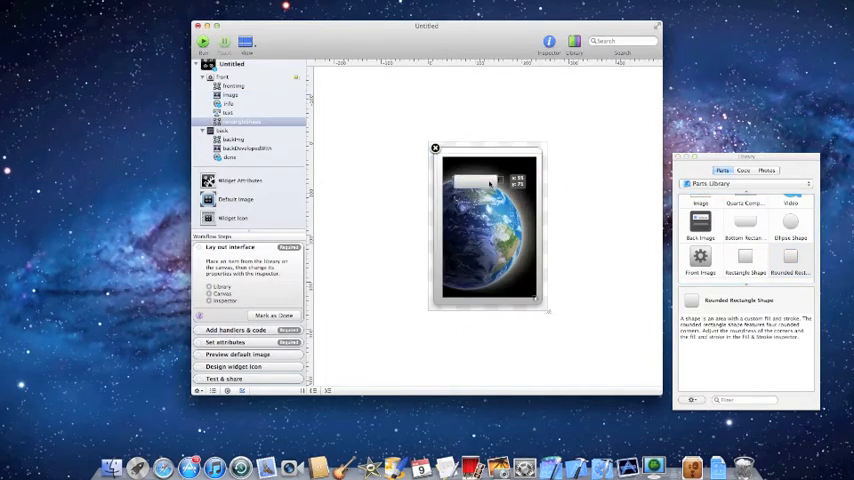
pyautogui.rightClick(485, 180)
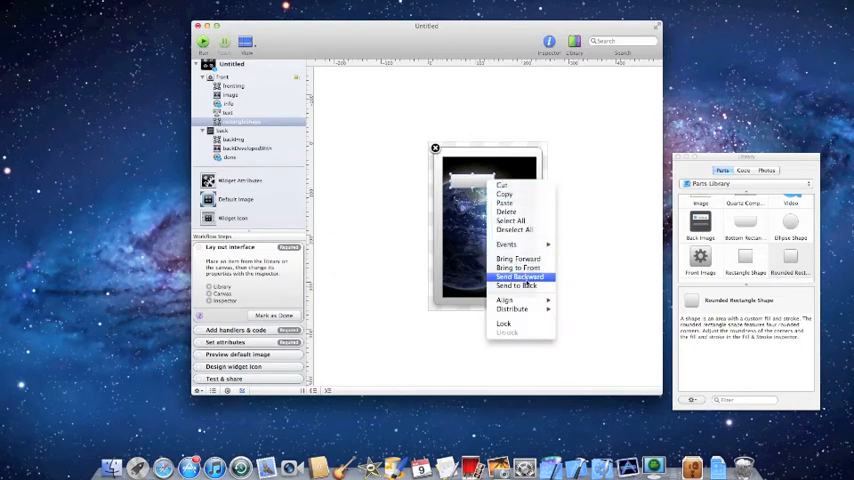
pyautogui.click(522, 277)
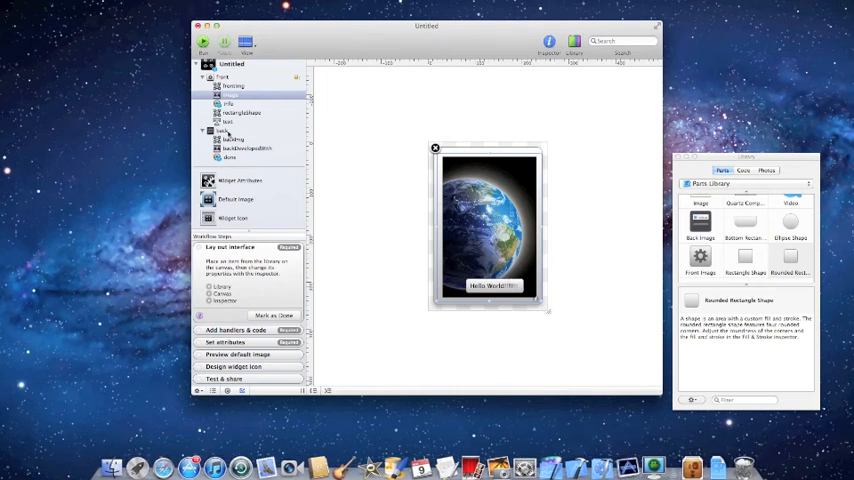
# Select the badge on the widget's back and move the Done button to the top right
pyautogui.click(222, 131)
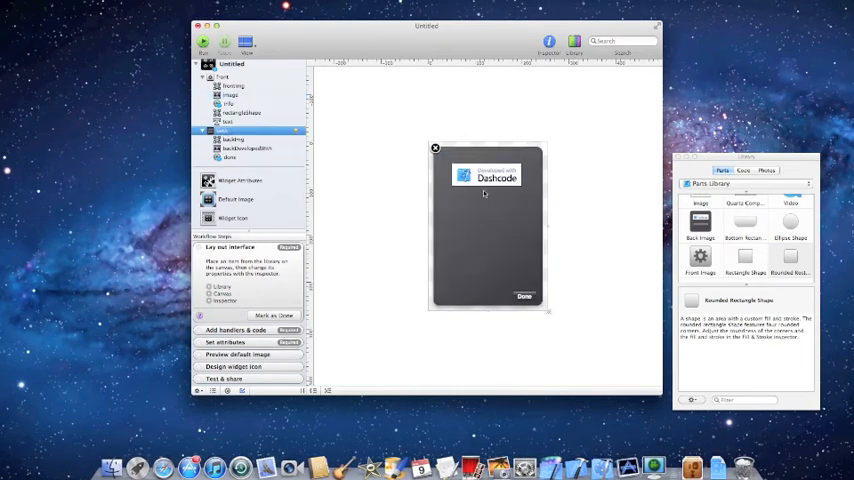
pyautogui.click(247, 148)
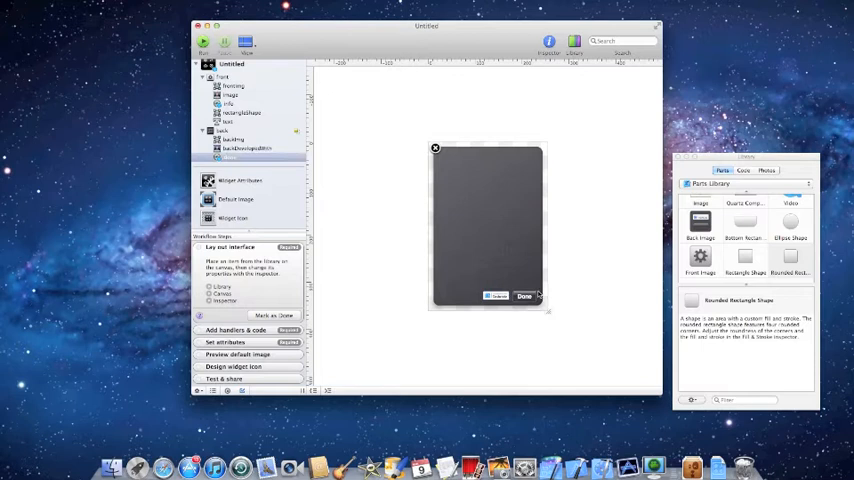
pyautogui.moveTo(524, 296); pyautogui.dragTo(480, 222)
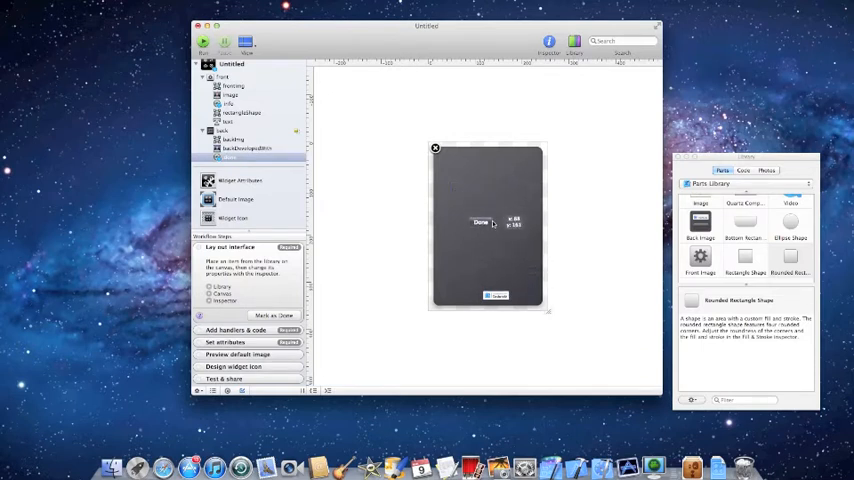
pyautogui.moveTo(481, 222); pyautogui.dragTo(492, 158)
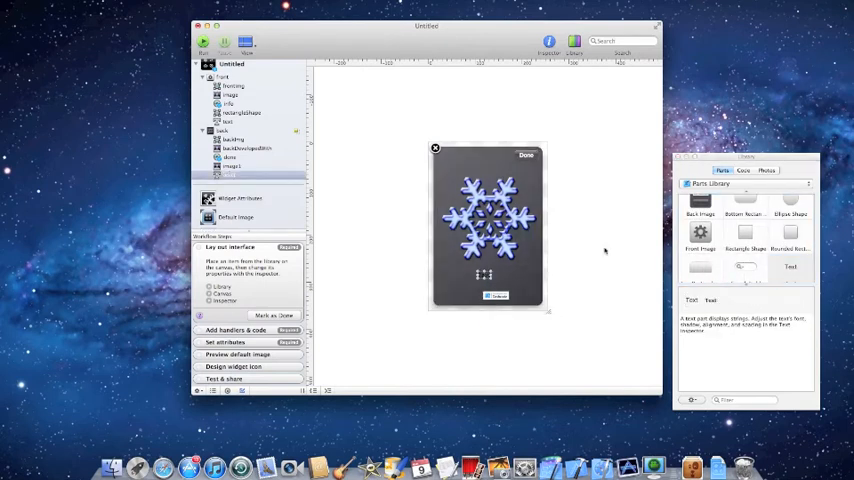
# Add an ellipse shape beneath the snowflake and change its stacking order against the Snowflake label
pyautogui.click(797, 204)
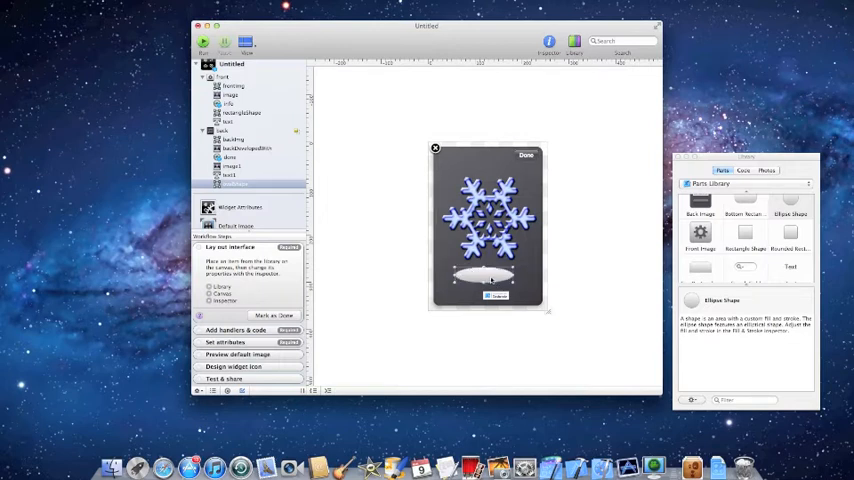
pyautogui.rightClick(480, 272)
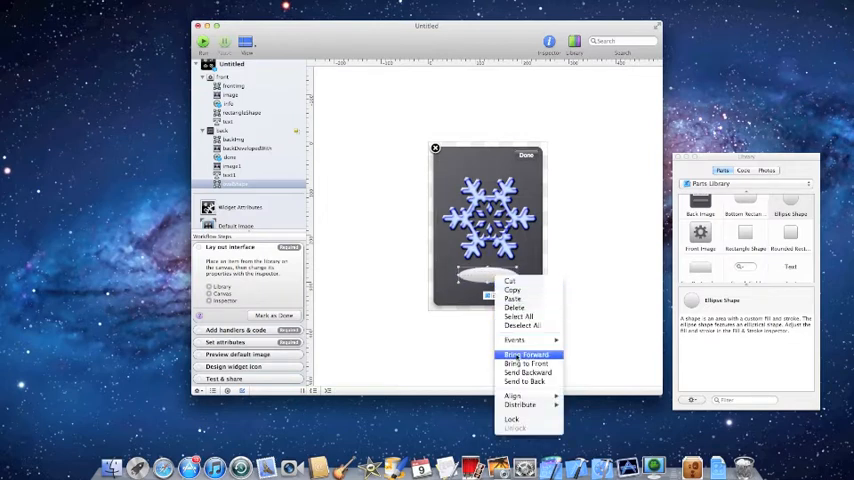
pyautogui.click(513, 355)
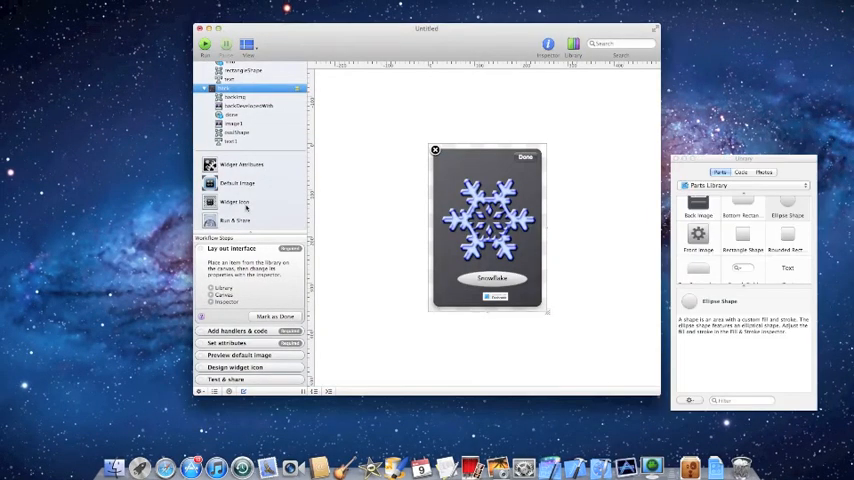
# Set the widget icon to the Earth image, then review the default image and widget attributes
pyautogui.click(240, 203)
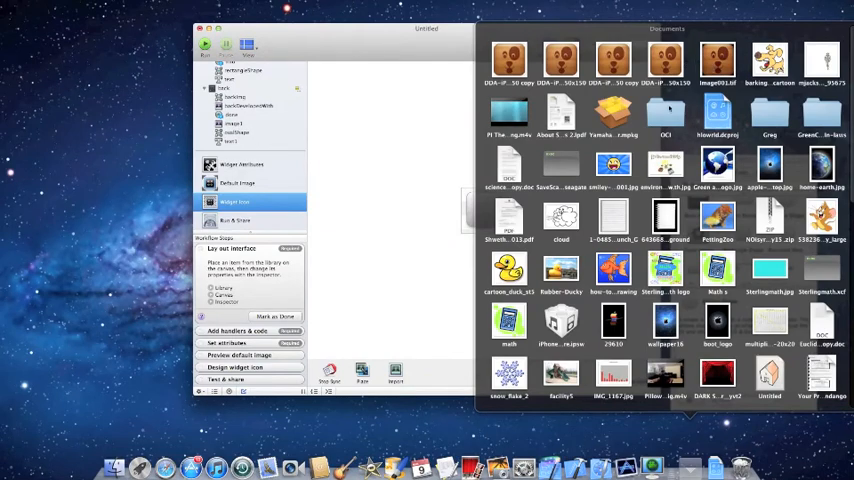
pyautogui.scroll(-3)
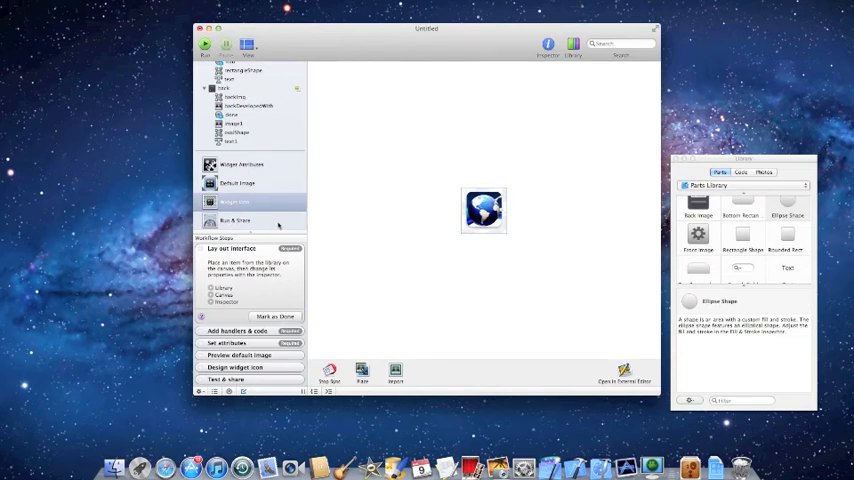
pyautogui.click(240, 183)
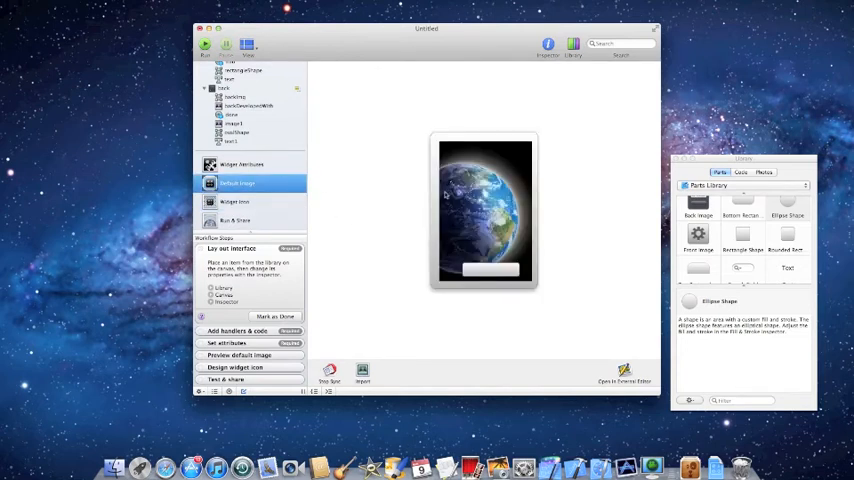
pyautogui.click(243, 164)
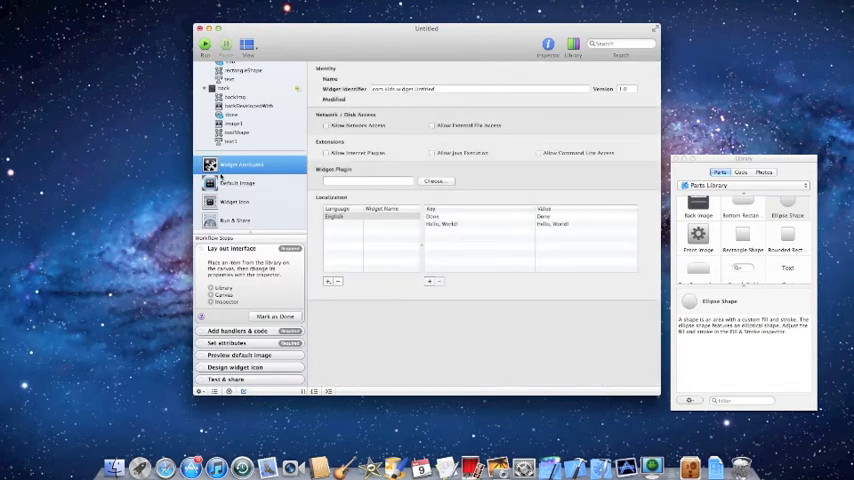
# Return to the widget's front layout on the canvas
pyautogui.click(240, 201)
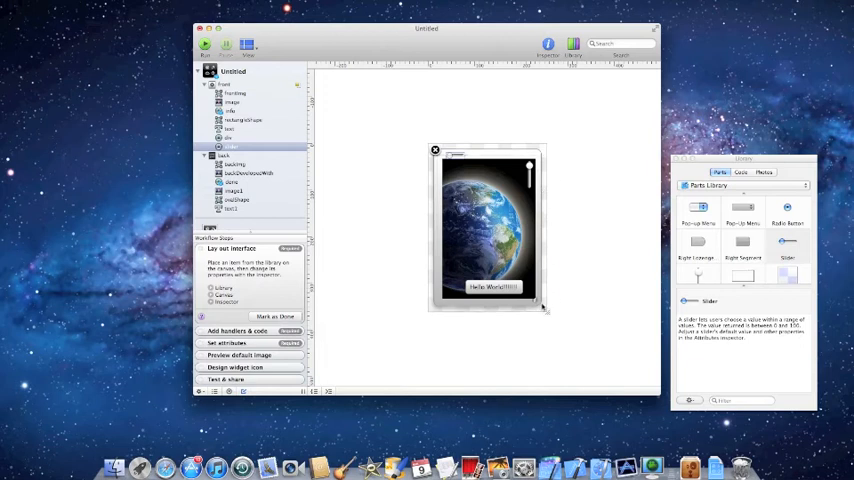
pyautogui.moveTo(537, 305)
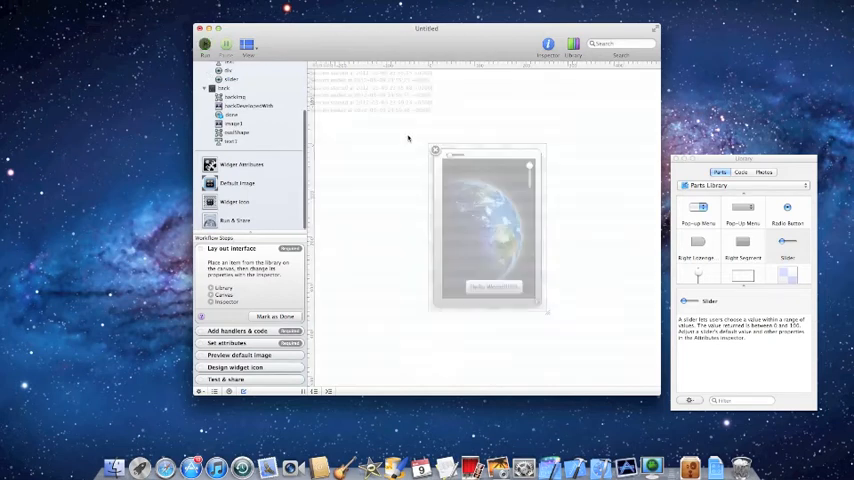
pyautogui.click(207, 45)
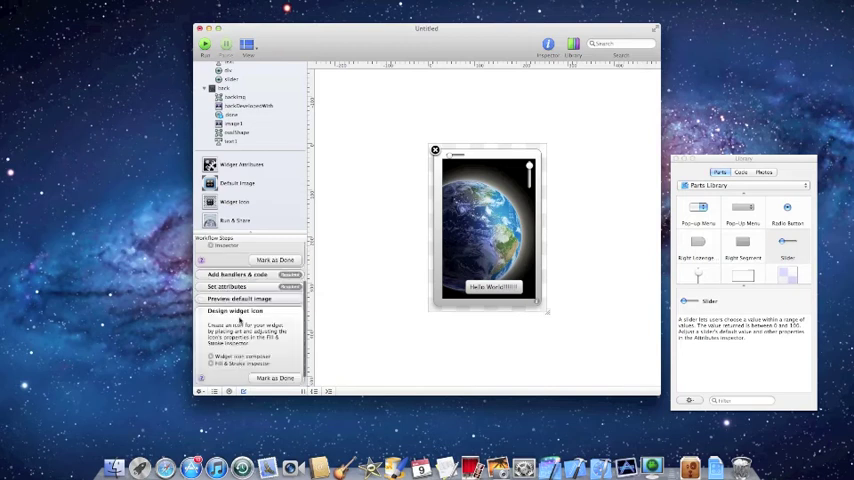
# Enter the deployed widget name in Run & Share and save the widget to Downloads
pyautogui.click(232, 274)
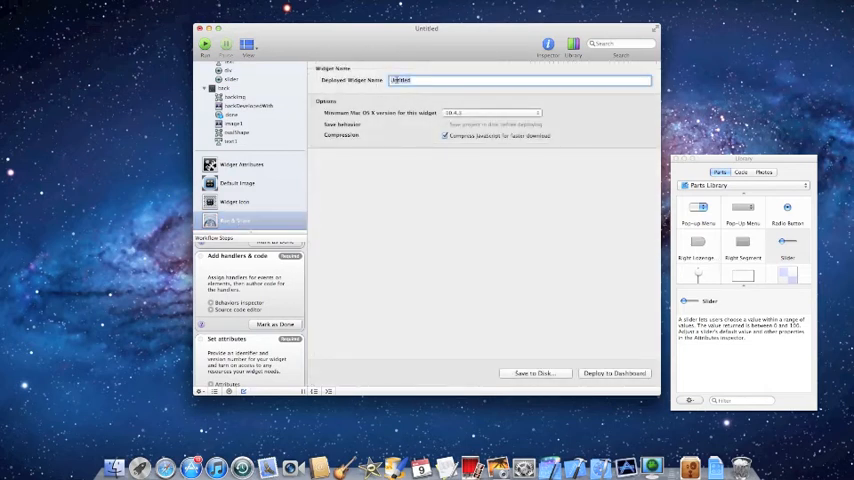
pyautogui.write('test')
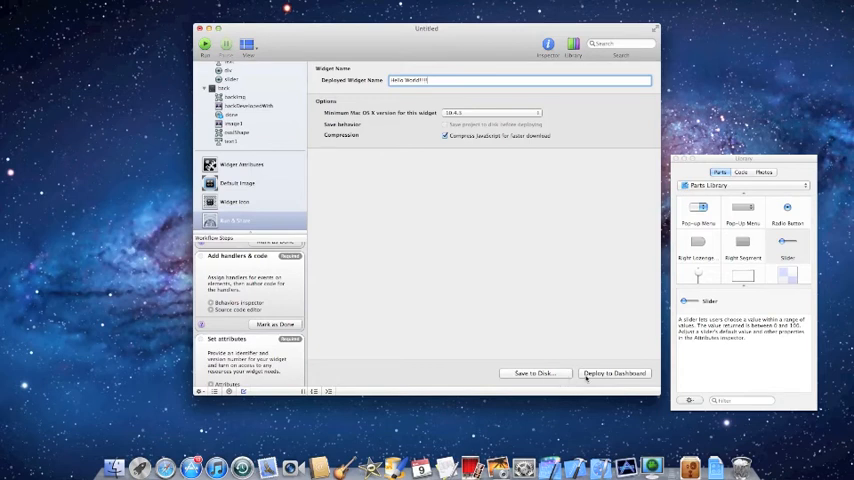
pyautogui.click(620, 373)
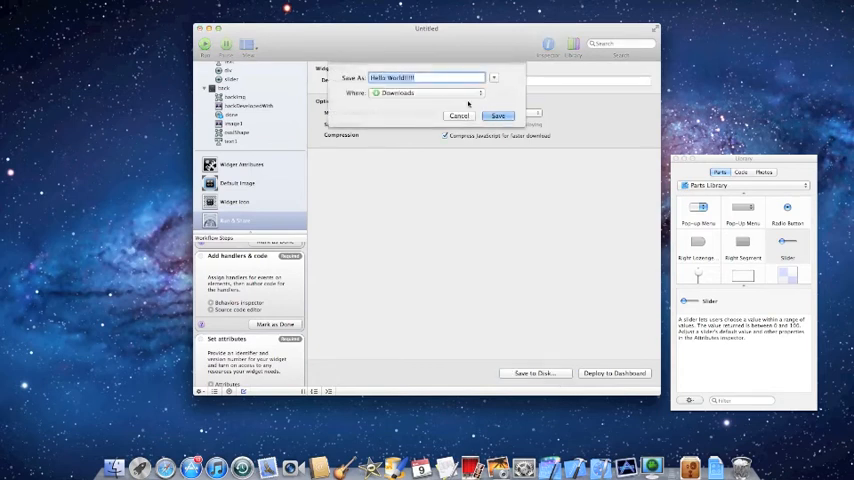
pyautogui.click(501, 116)
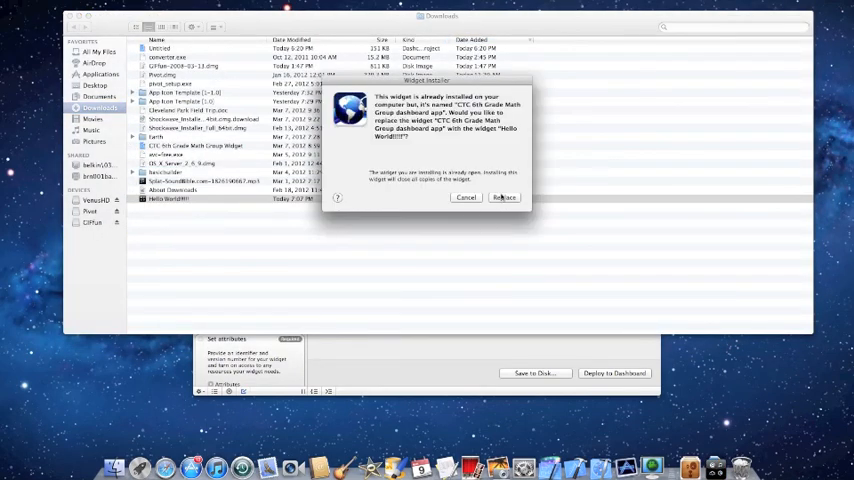
# Replace the already-installed widget with the Hello World!!! widget
pyautogui.click(504, 197)
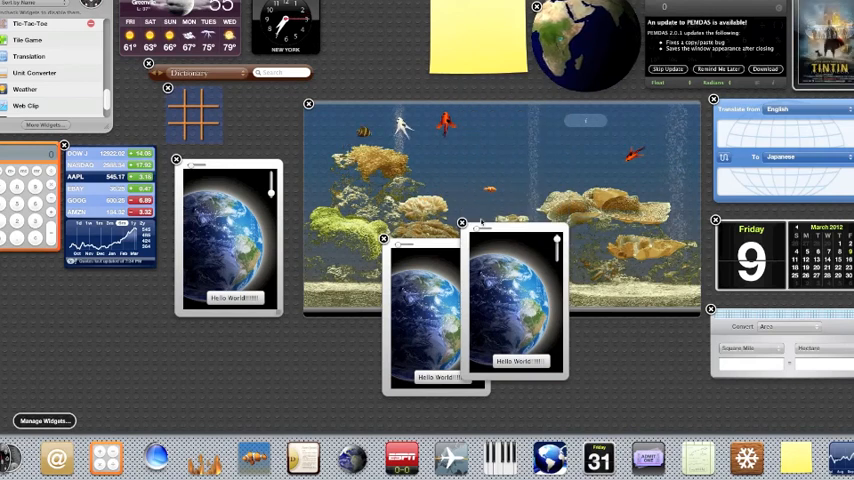
# View the running Hello World Earth widget among the other Dashboard widgets
pyautogui.click(461, 222)
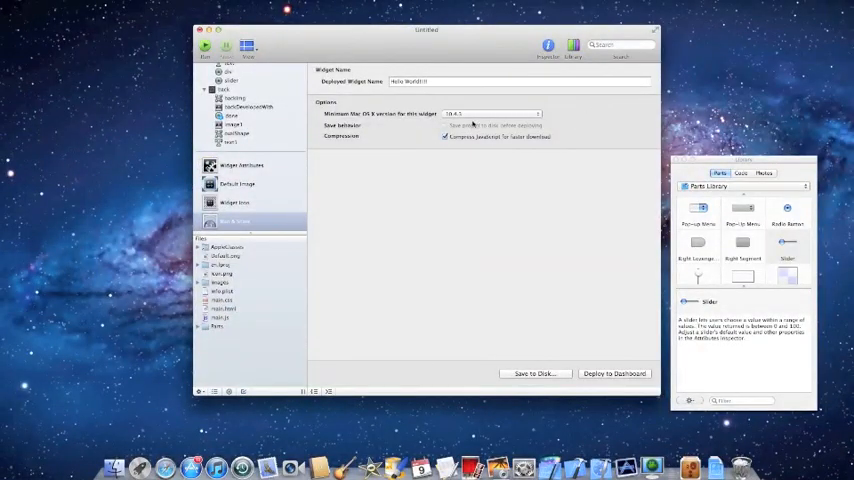
# Switch back to the Hello World!!! widget's Run & Share settings in Dashcode
pyautogui.click(433, 80)
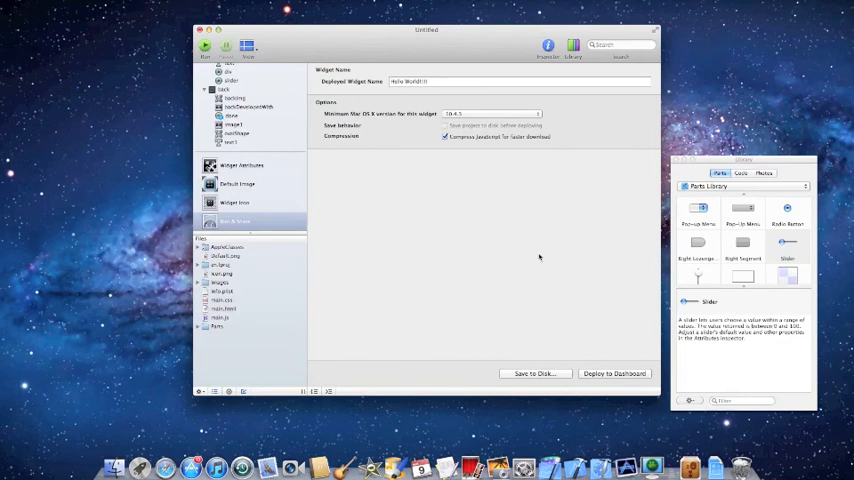
pyautogui.moveTo(598, 89)
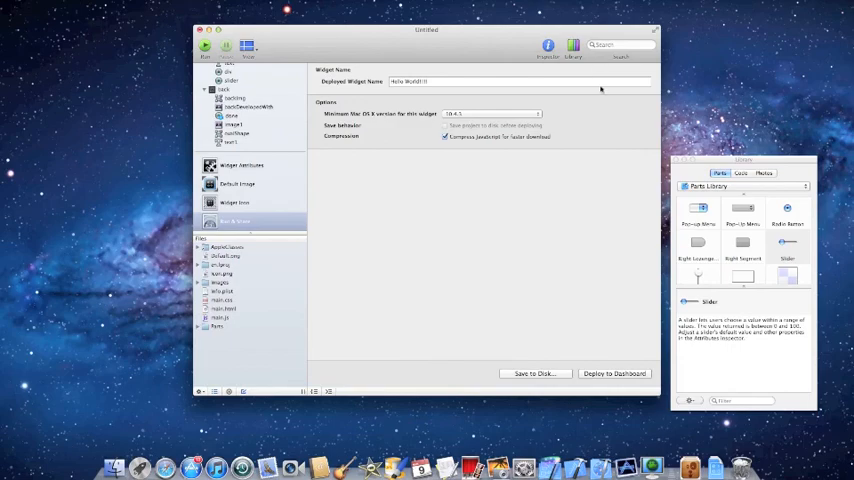